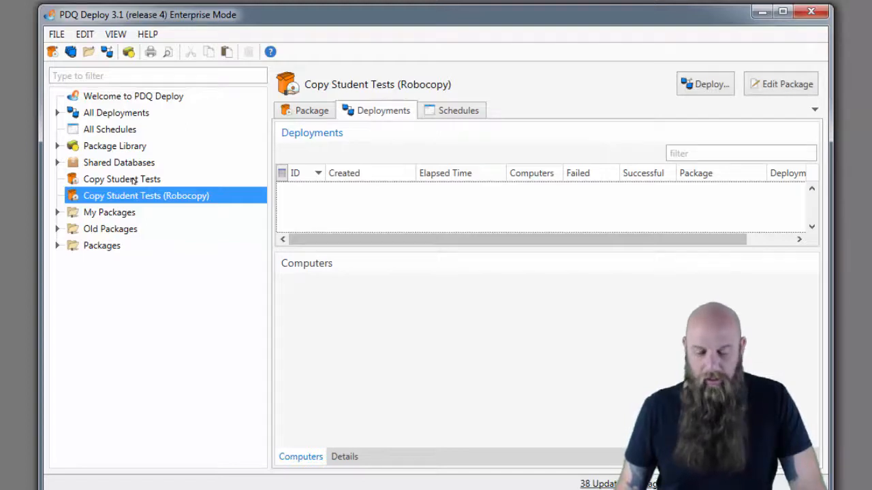
# Review the old Copy Student Tests failures, then select the Robocopy package.
pyautogui.click(123, 179)
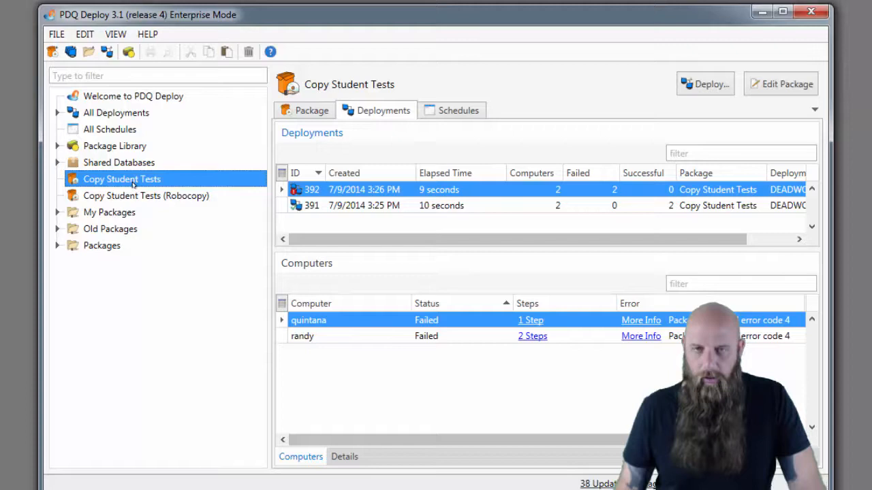
pyautogui.moveTo(134, 196)
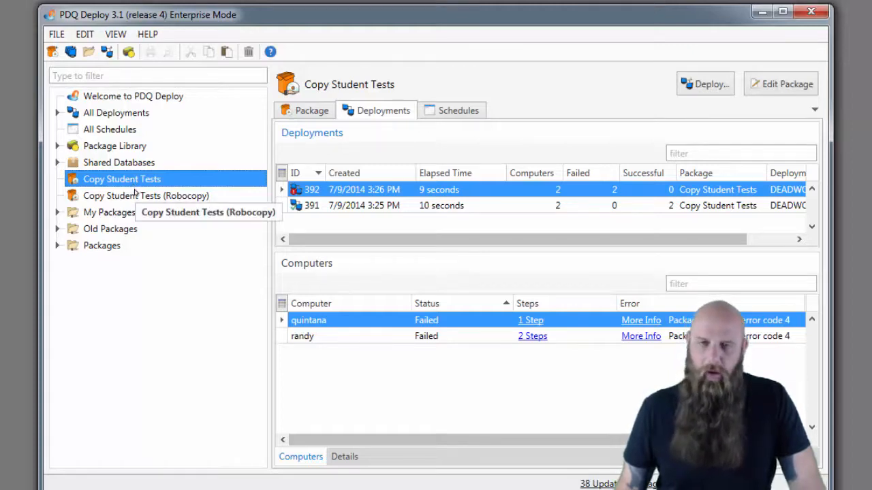
pyautogui.click(146, 196)
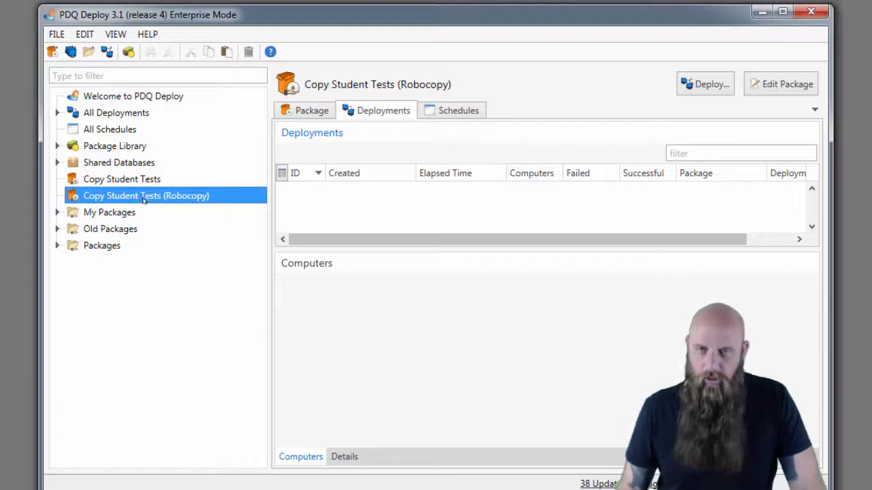
pyautogui.moveTo(150, 207)
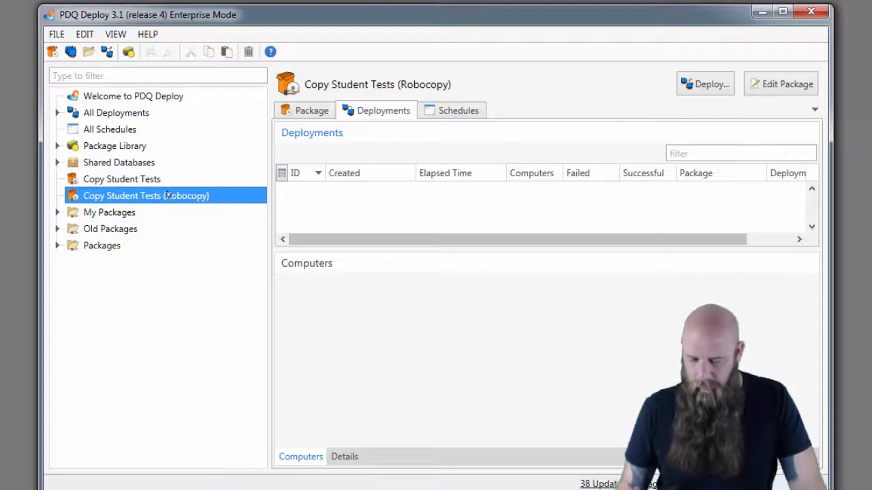
pyautogui.moveTo(169, 196)
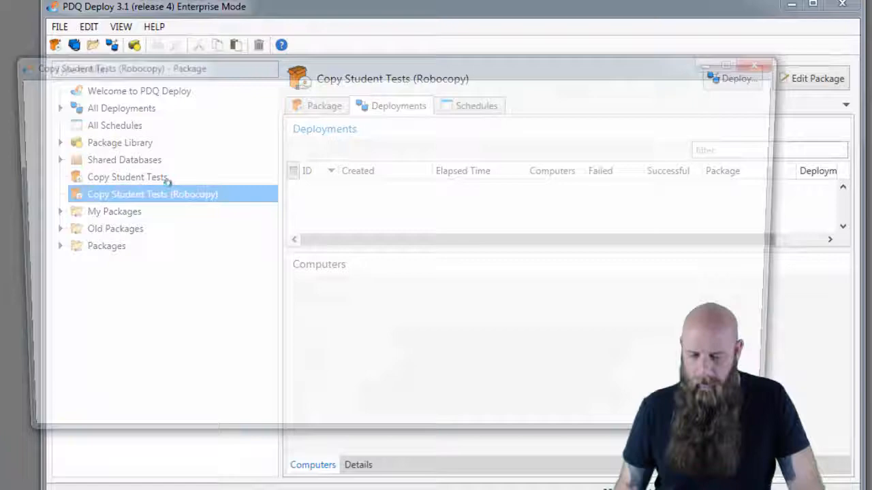
pyautogui.click(817, 79)
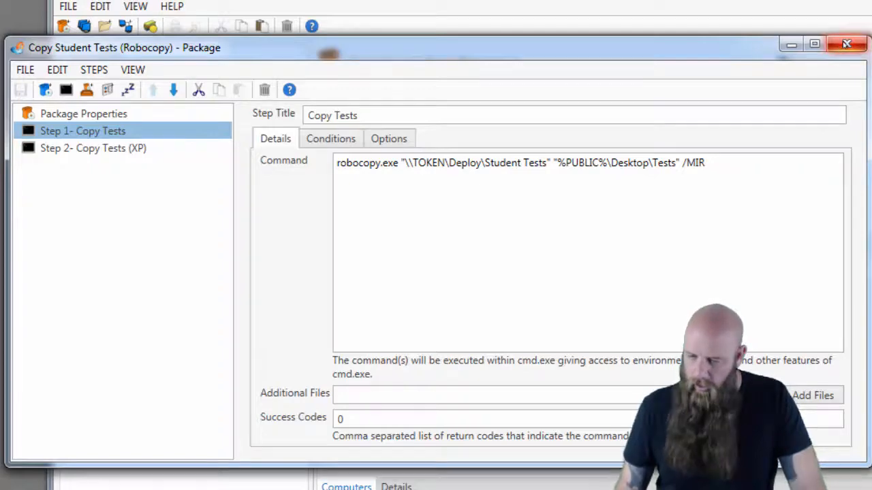
pyautogui.click(843, 45)
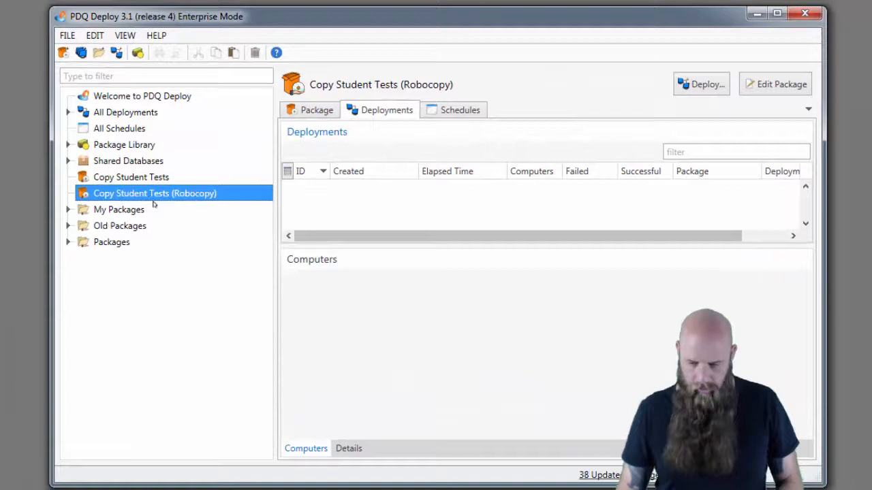
# Deploy the Robocopy package once to computer quintana and inspect the copied Tests folder.
pyautogui.click(701, 84)
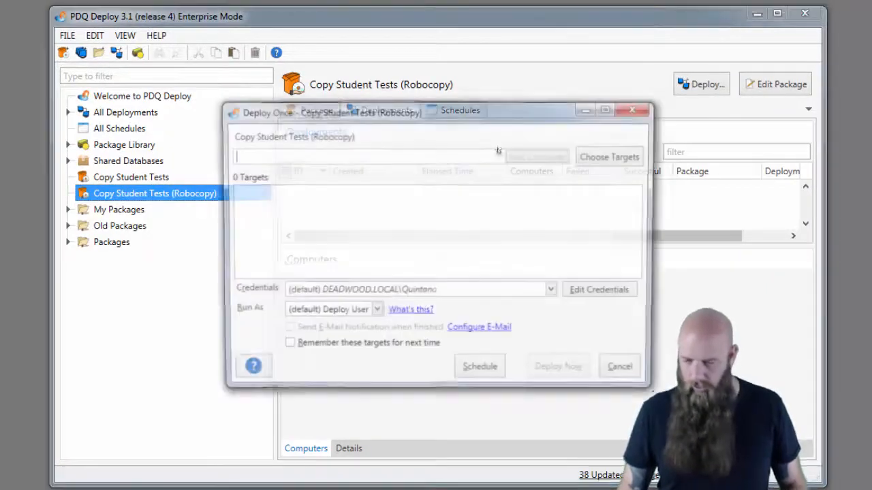
pyautogui.write('qui')
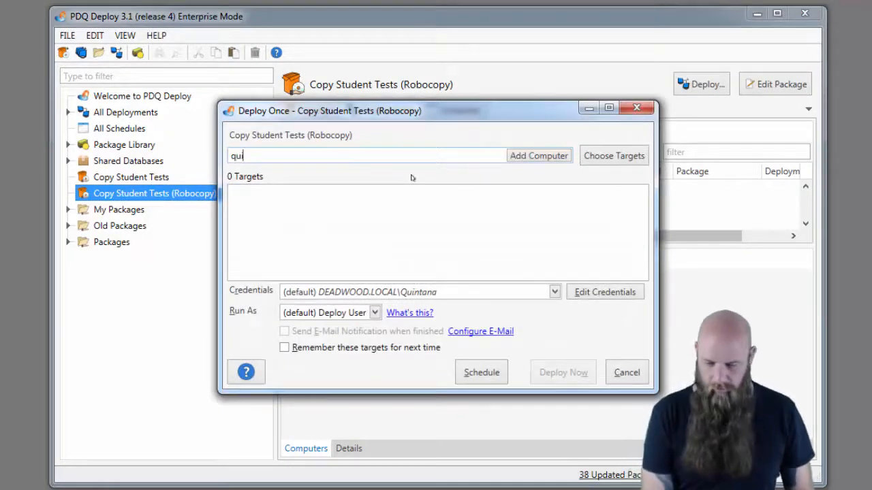
pyautogui.click(539, 156)
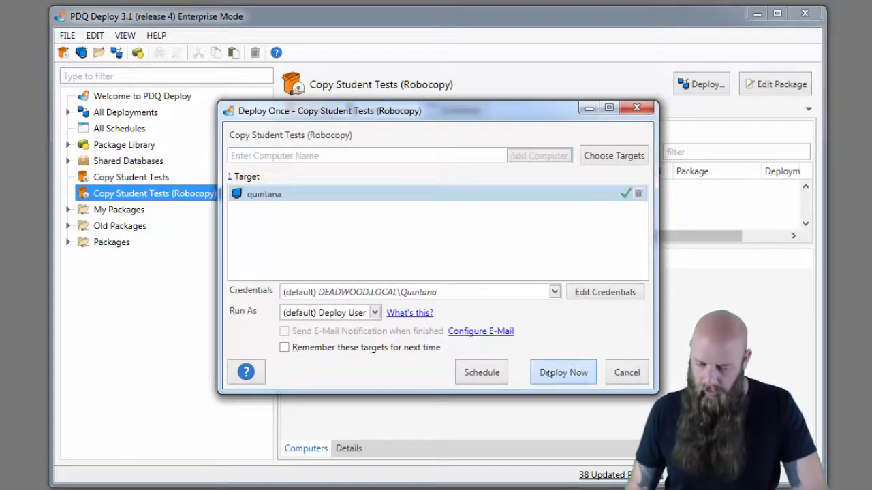
pyautogui.click(564, 372)
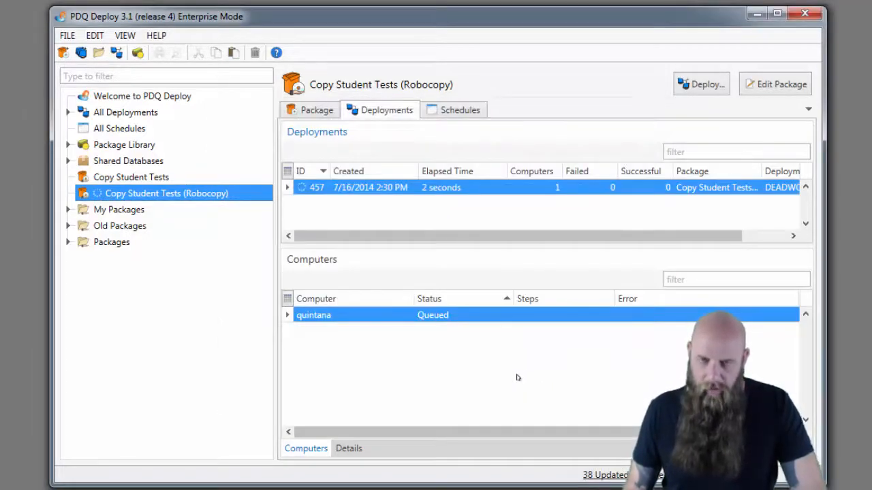
pyautogui.moveTo(450, 398)
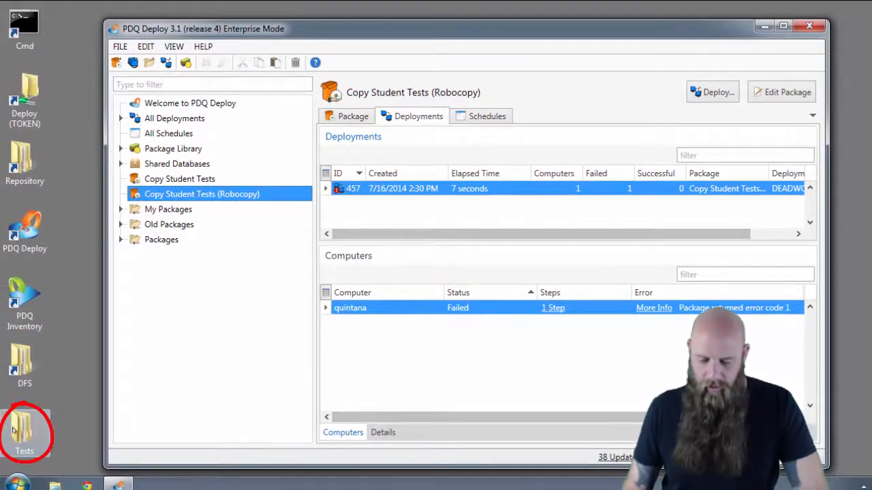
pyautogui.doubleClick(24, 429)
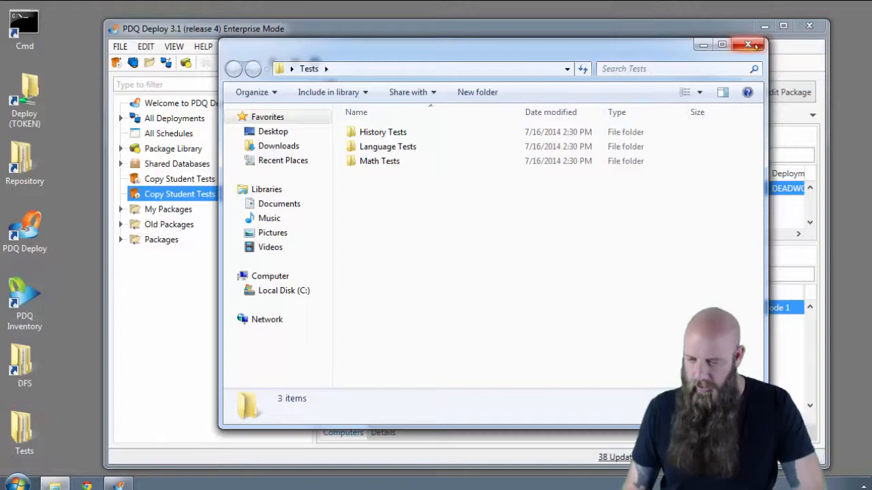
# Close the Tests folder after confirming History, Language and Math Tests arrived.
pyautogui.click(750, 42)
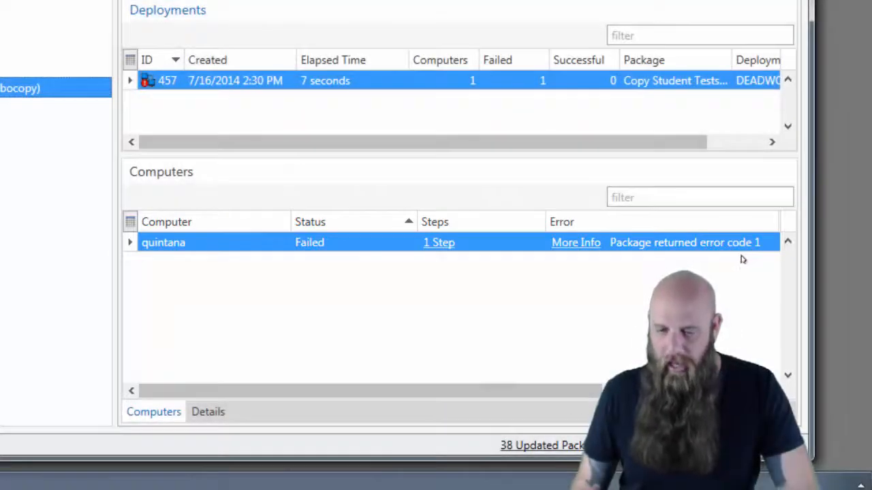
pyautogui.moveTo(441, 319)
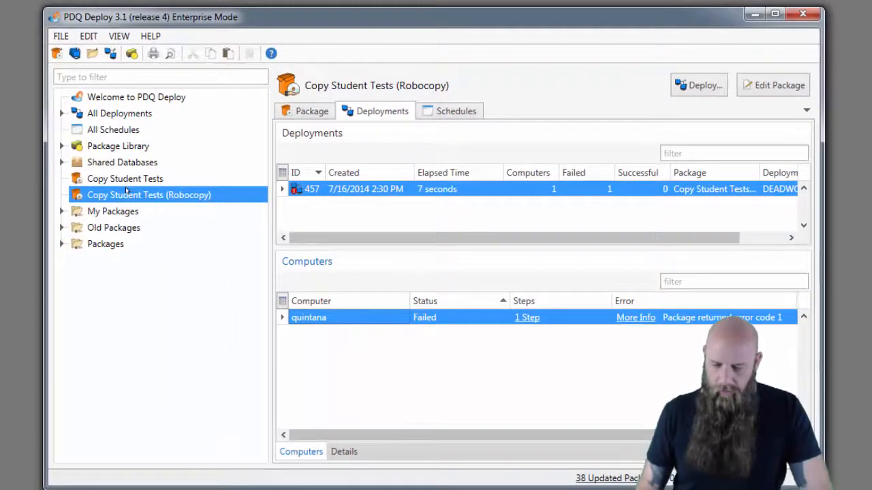
# Set the Copy Tests step's success codes to 0,1 and move to the XP step.
pyautogui.click(768, 84)
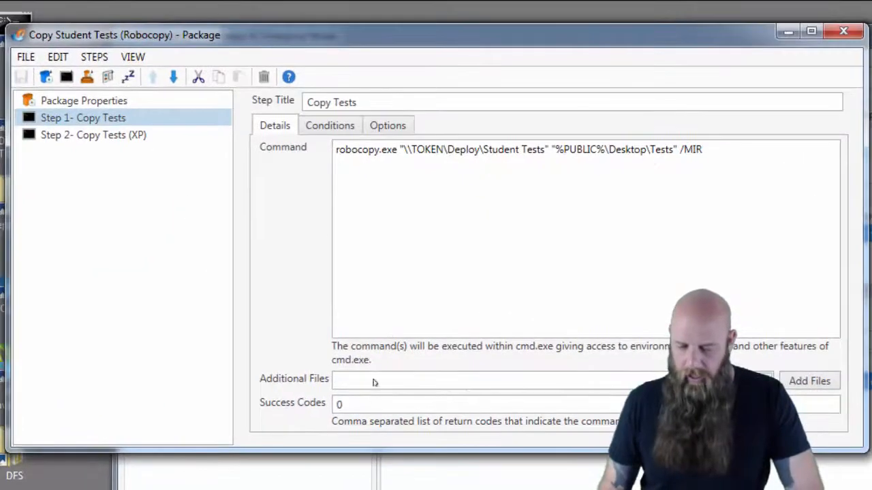
pyautogui.click(430, 403)
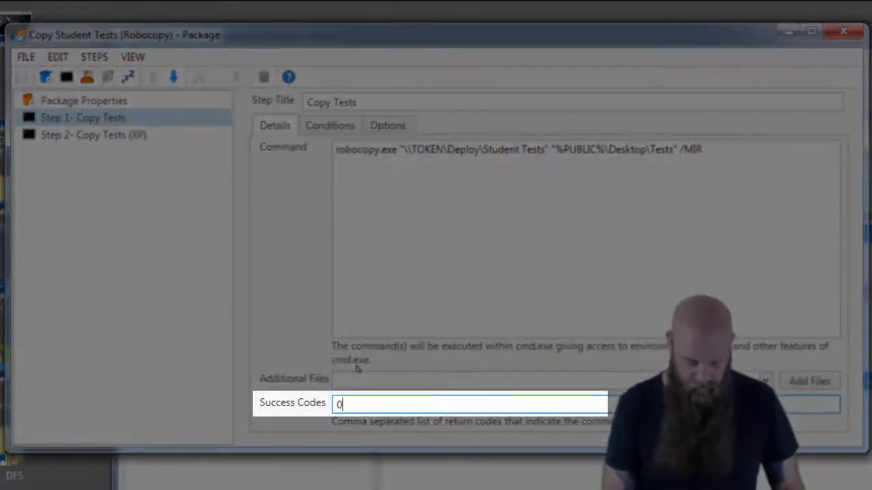
pyautogui.write(',1')
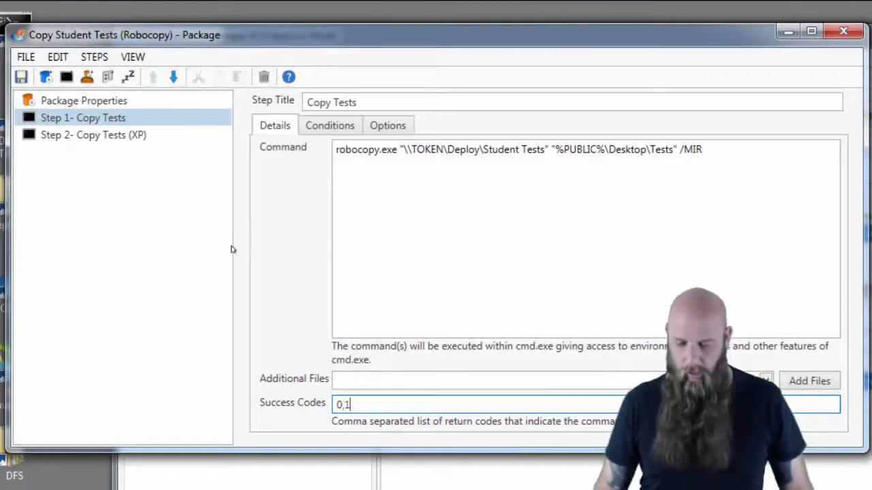
pyautogui.click(93, 135)
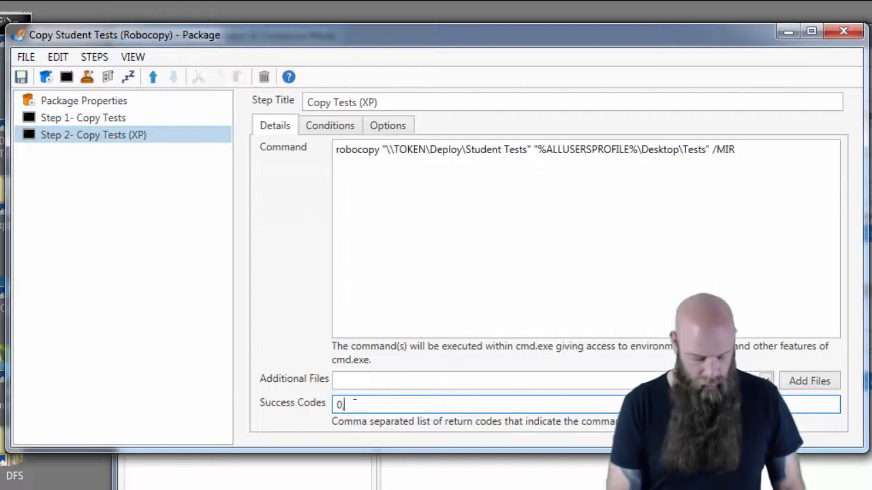
# Set the XP copy step's success codes to 0,1 and review its conditions.
pyautogui.write(',1')
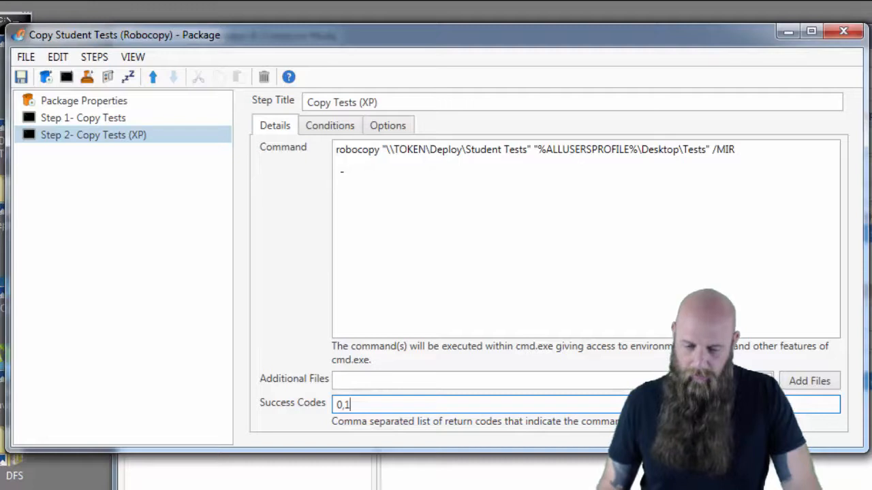
pyautogui.click(330, 125)
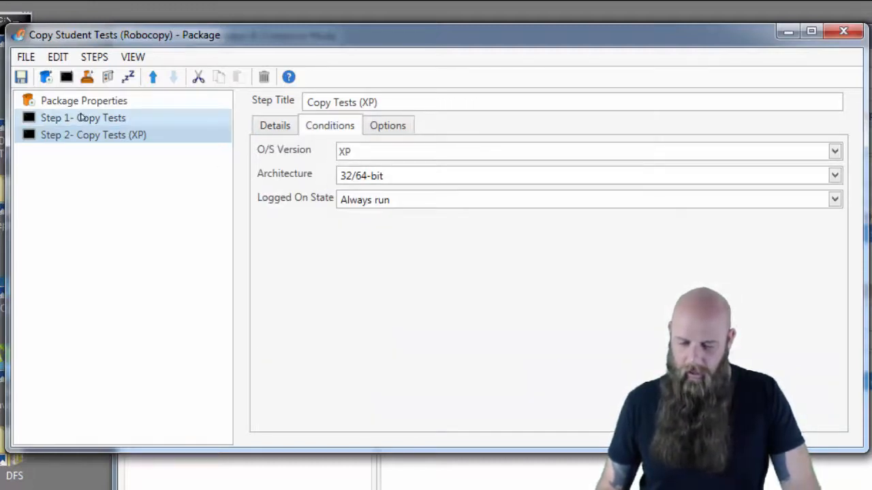
pyautogui.click(82, 117)
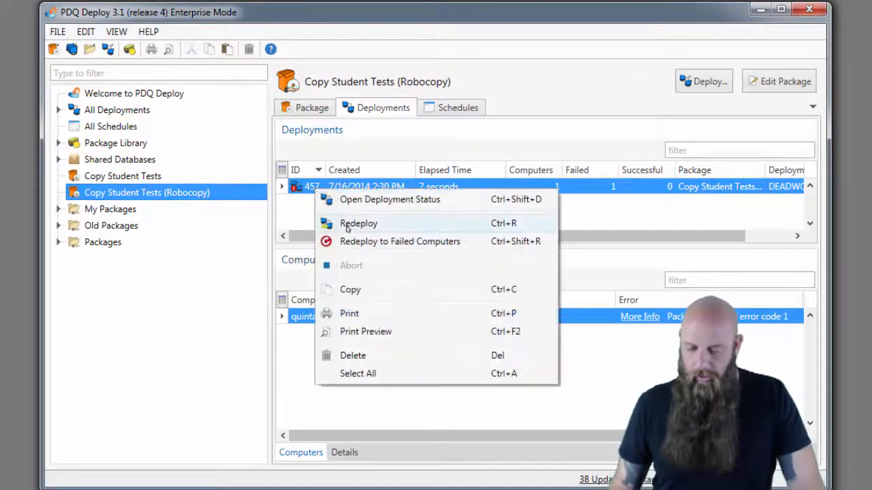
# Redeploy failed deployment 457 to quintana immediately.
pyautogui.click(358, 223)
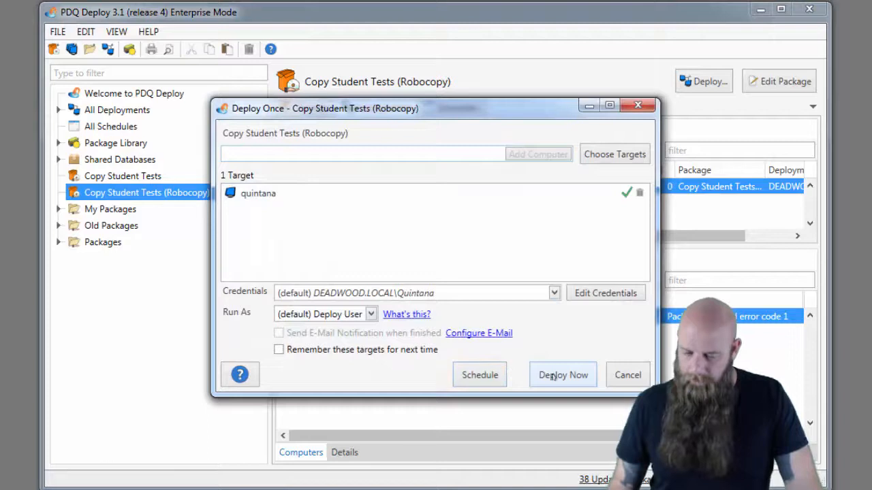
pyautogui.click(562, 374)
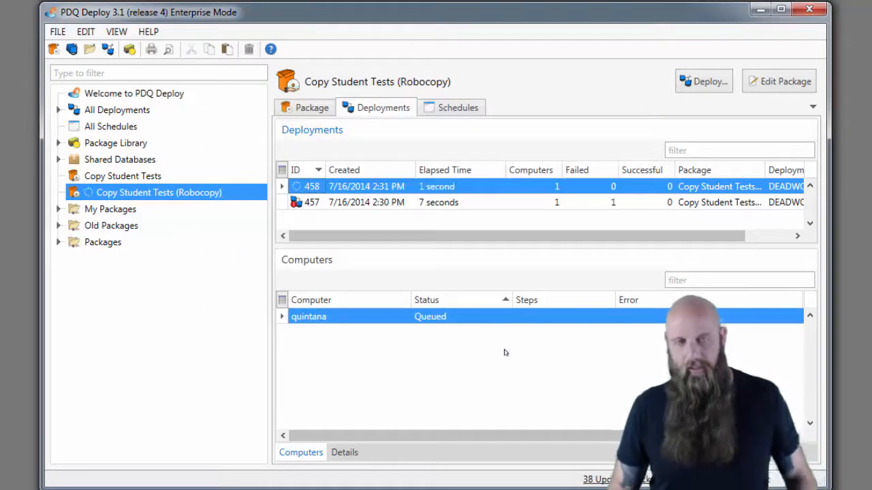